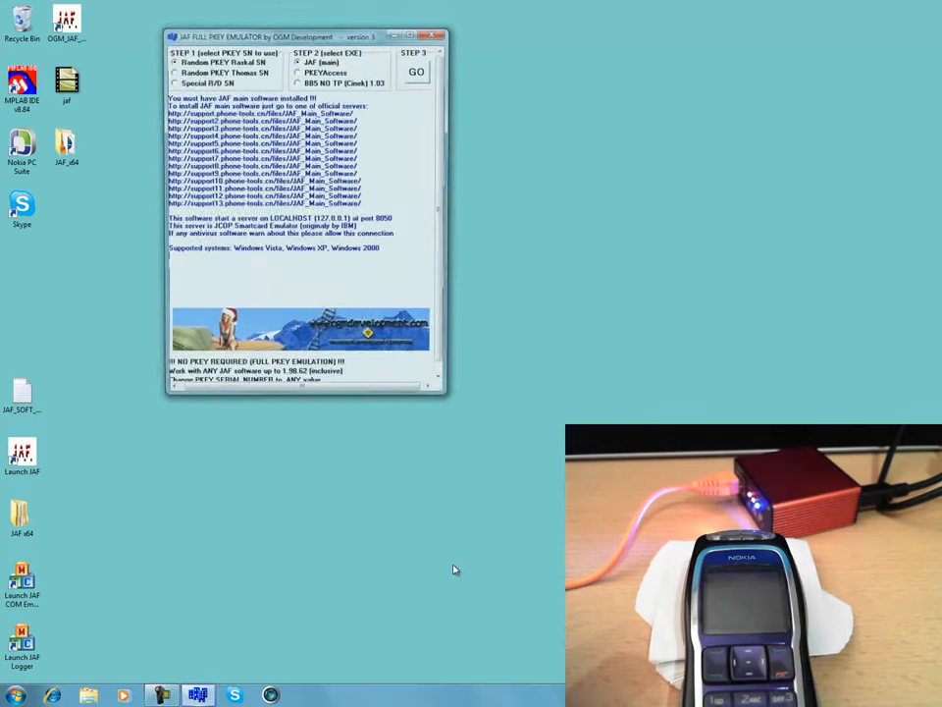
# - Start the emulated PKEY with Random PKEY Raskal SN and launch JAF (main) via GO
pyautogui.moveTo(304, 36); pyautogui.dragTo(317, 42)
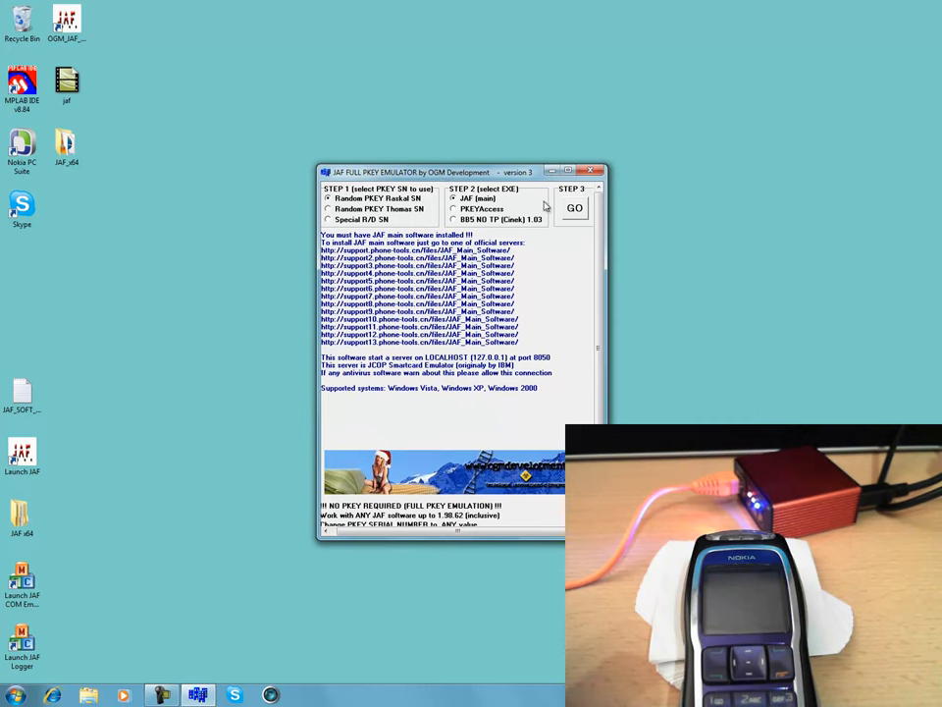
pyautogui.click(574, 207)
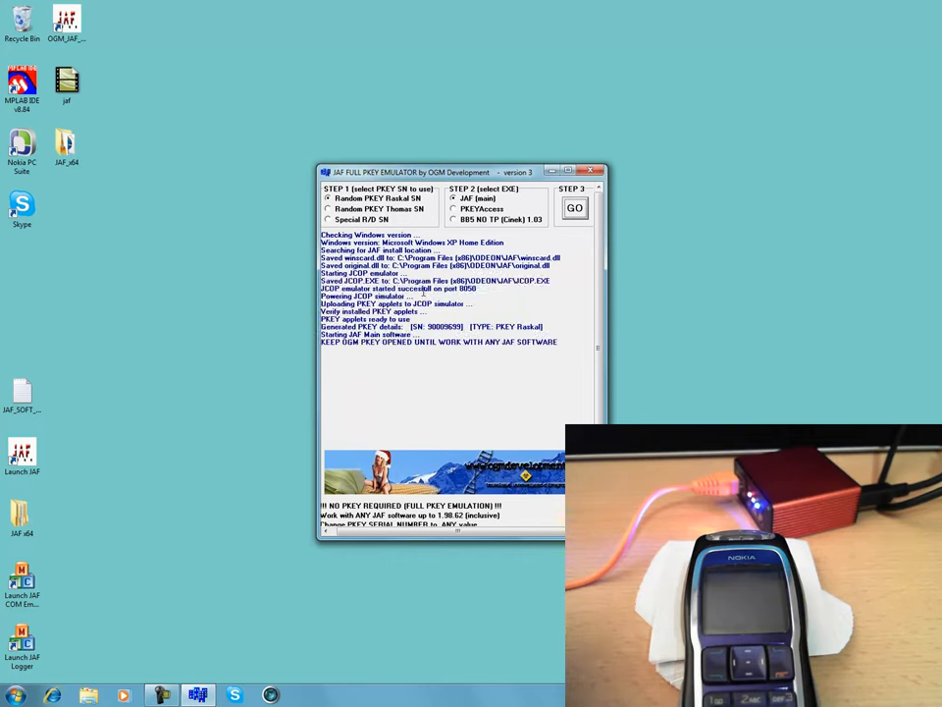
pyautogui.click(575, 207)
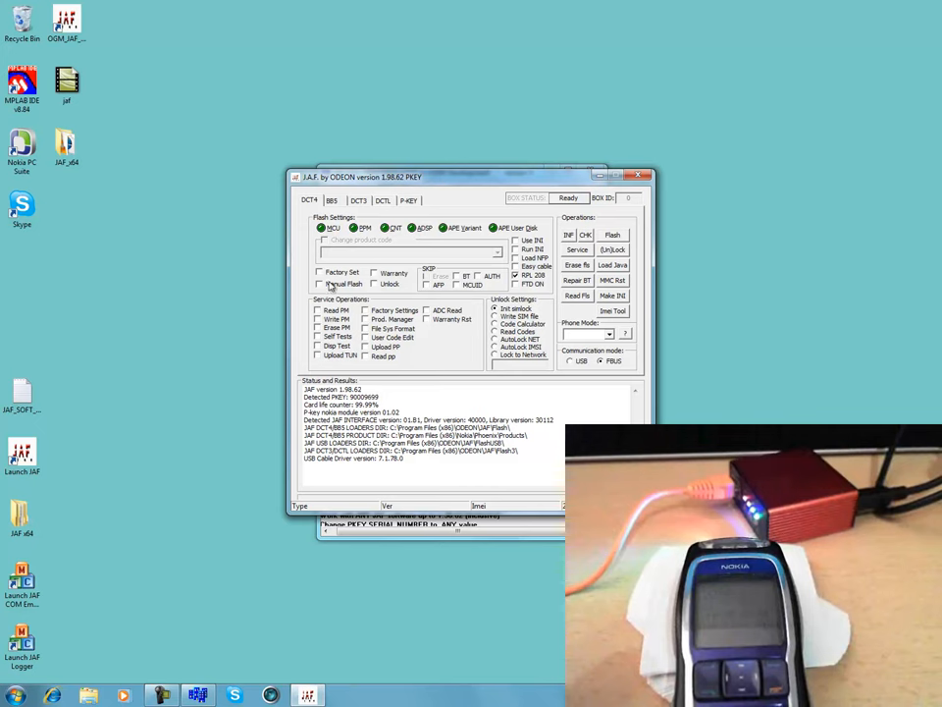
# - Enable Manual Flash on the DCT4 tab and choose the RH-37 Nokia 3220 model
pyautogui.click(319, 284)
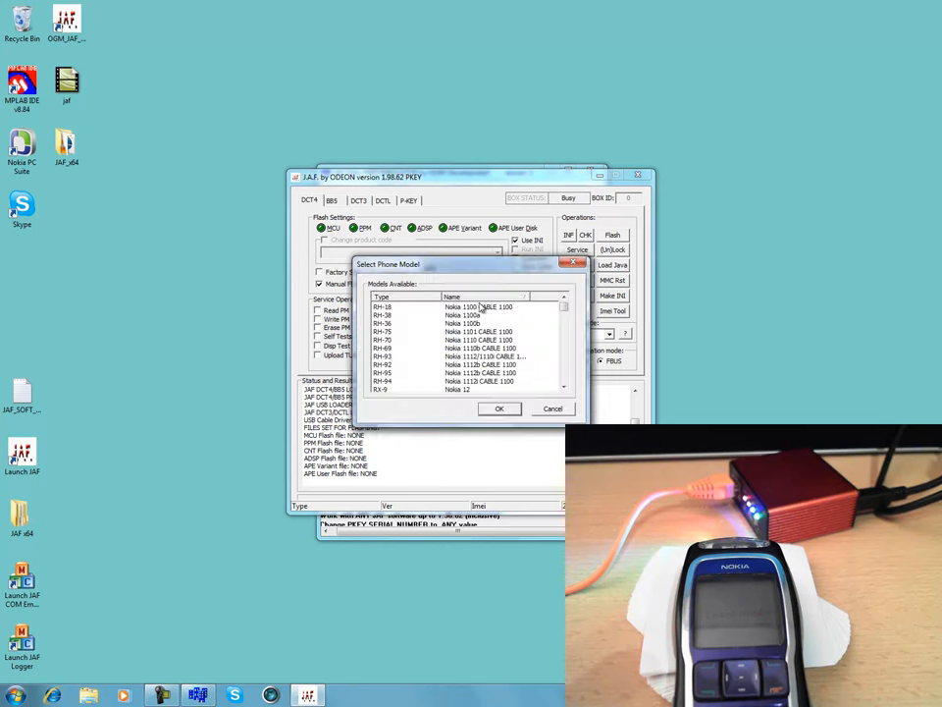
pyautogui.scroll(-3)
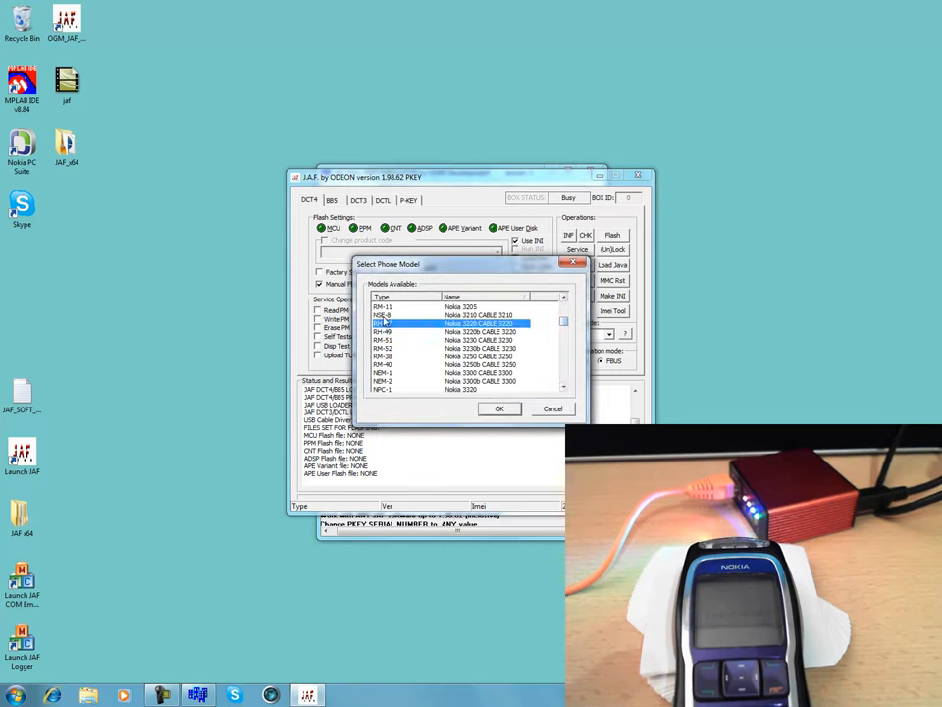
pyautogui.click(500, 408)
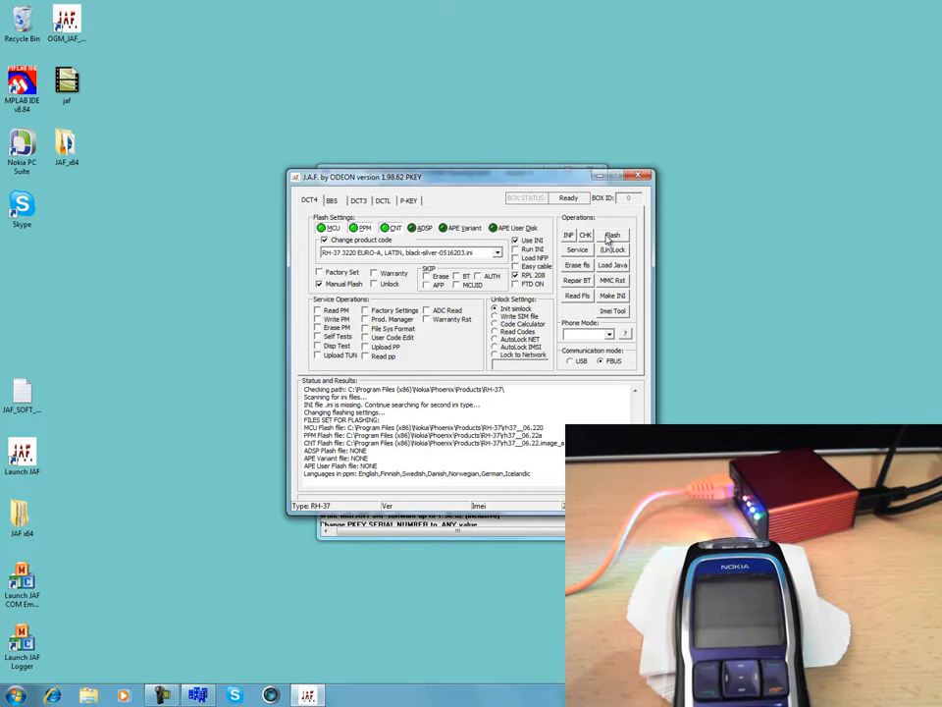
pyautogui.click(611, 234)
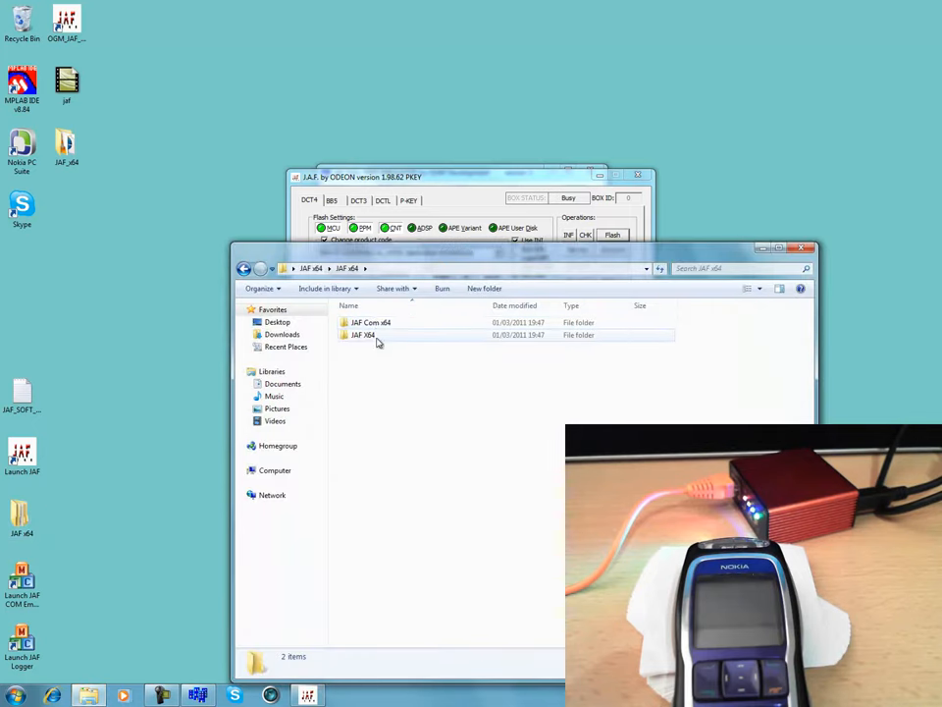
# - Enter the JAF X64 folder in Explorer, then return to the flashing J.A.F. window
pyautogui.doubleClick(370, 321)
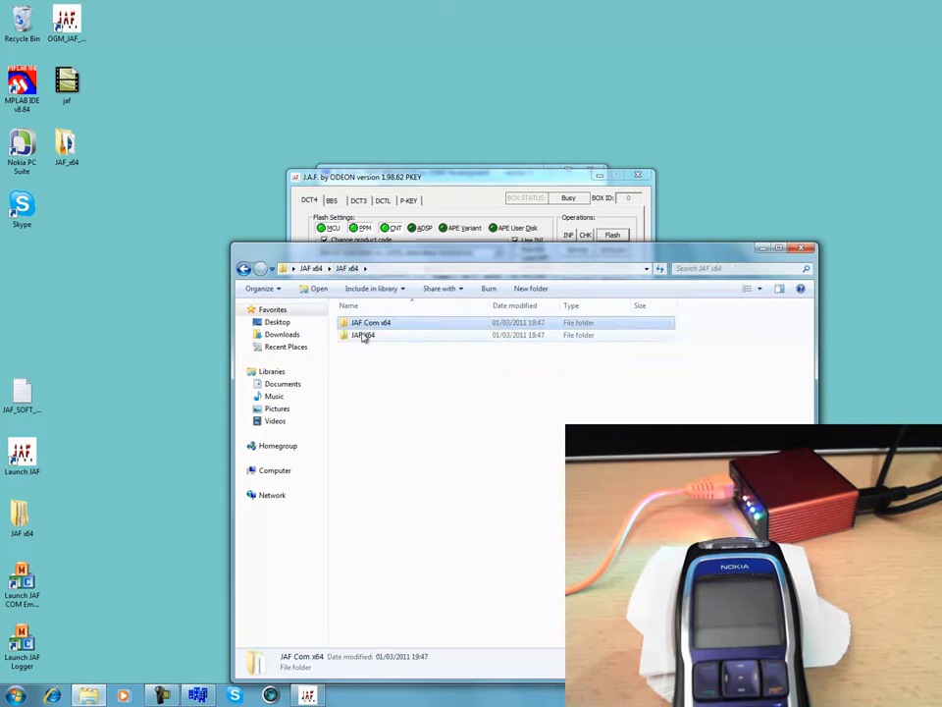
pyautogui.doubleClick(364, 334)
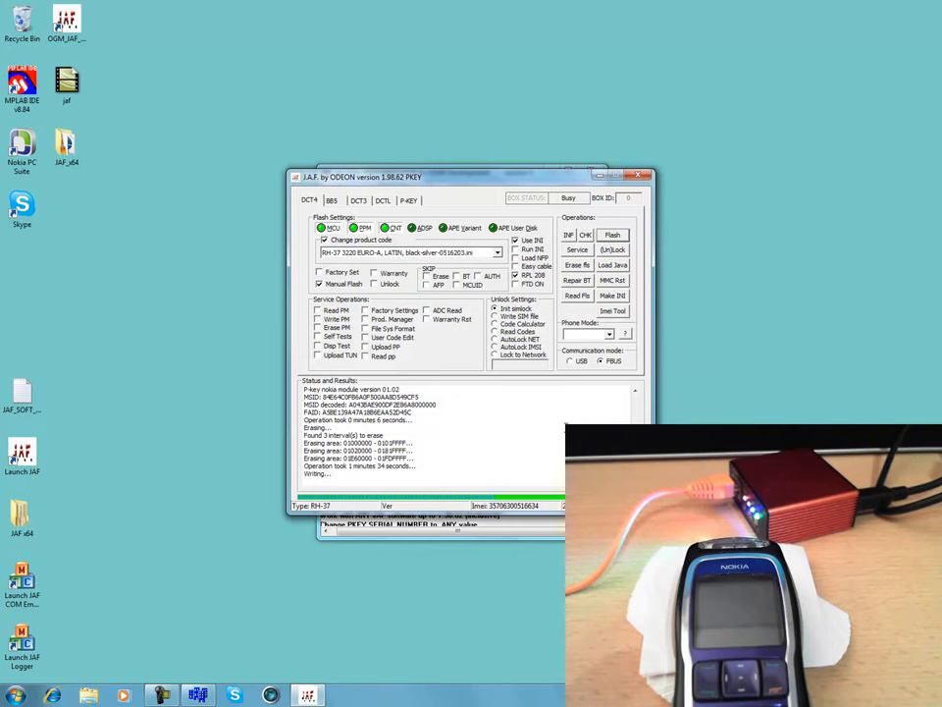
# - Move J.A.F. to the upper left and minimize the JAF FULL PKEY EMULATOR window
pyautogui.moveTo(451, 176); pyautogui.dragTo(358, 82)
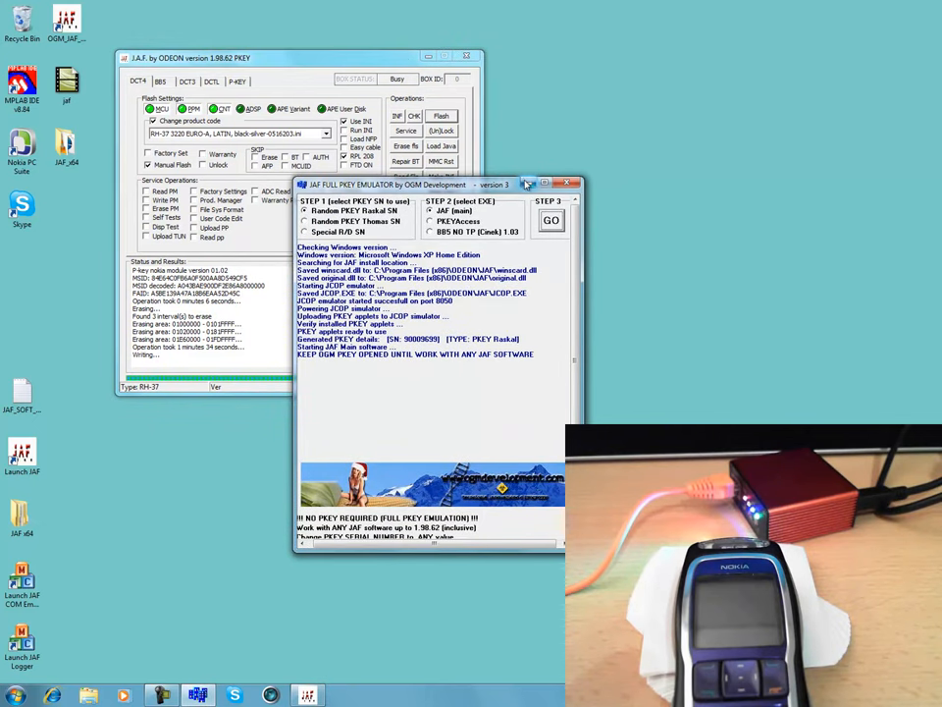
pyautogui.click(567, 184)
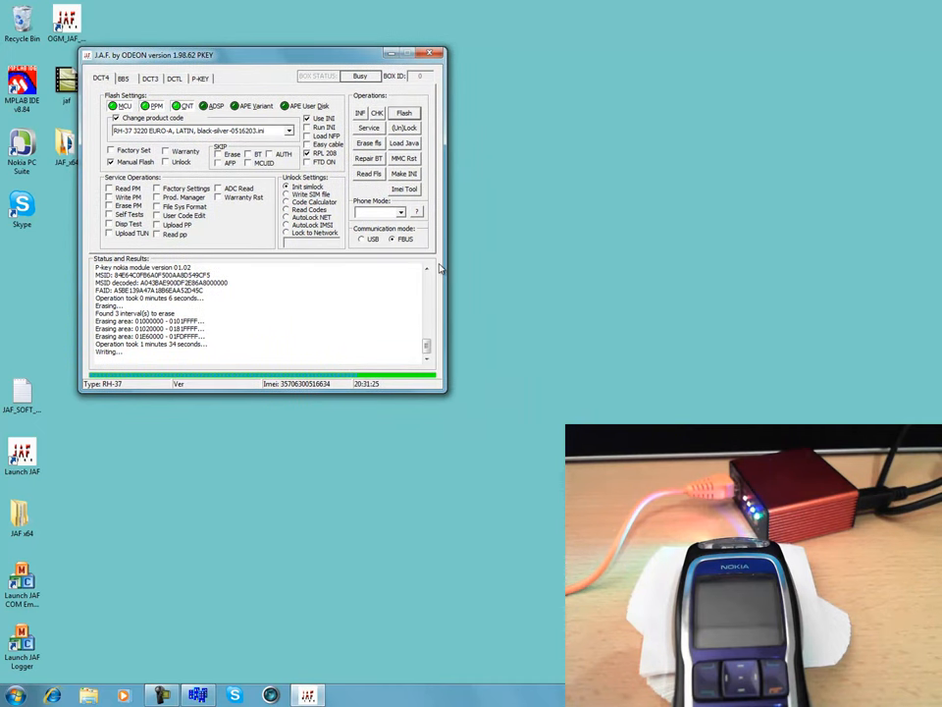
pyautogui.moveTo(800, 367)
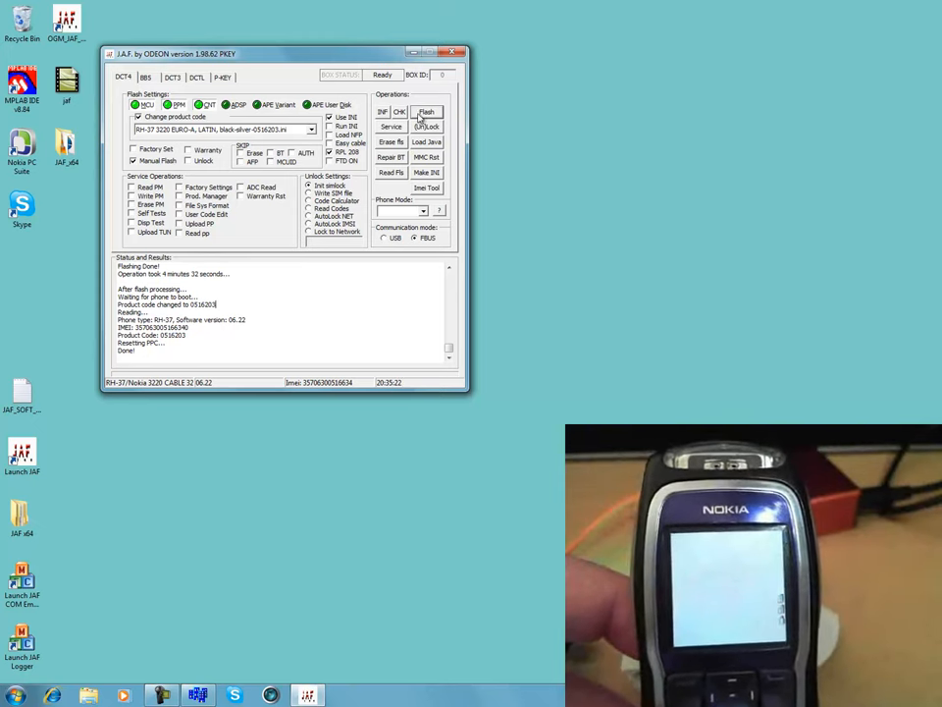
# - Close J.A.F. and bring up the PKEY emulator's taskbar jump list
pyautogui.click(455, 45)
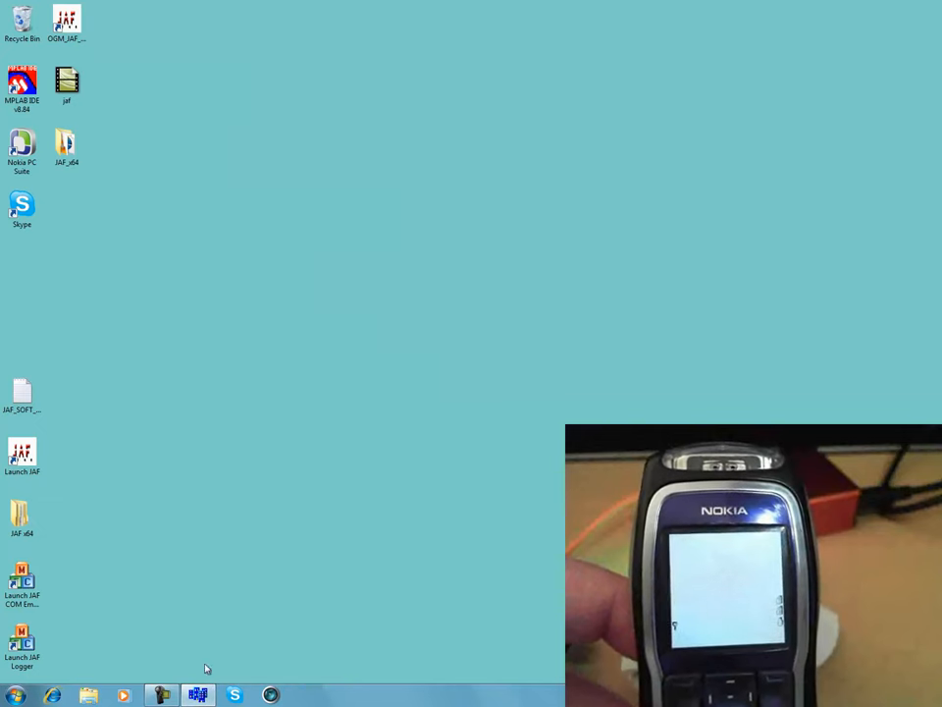
pyautogui.rightClick(198, 692)
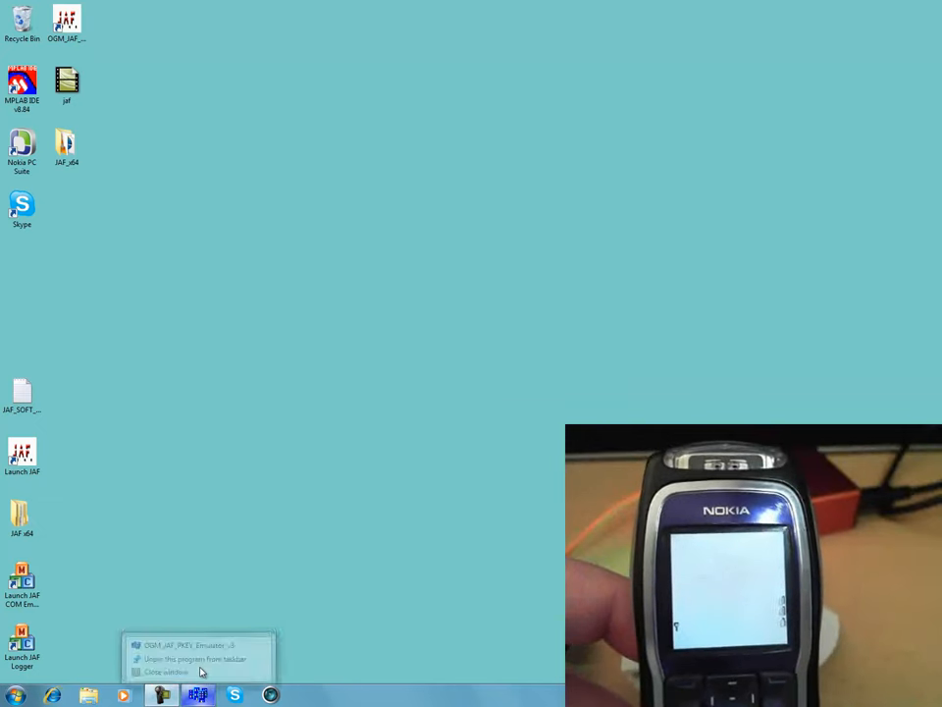